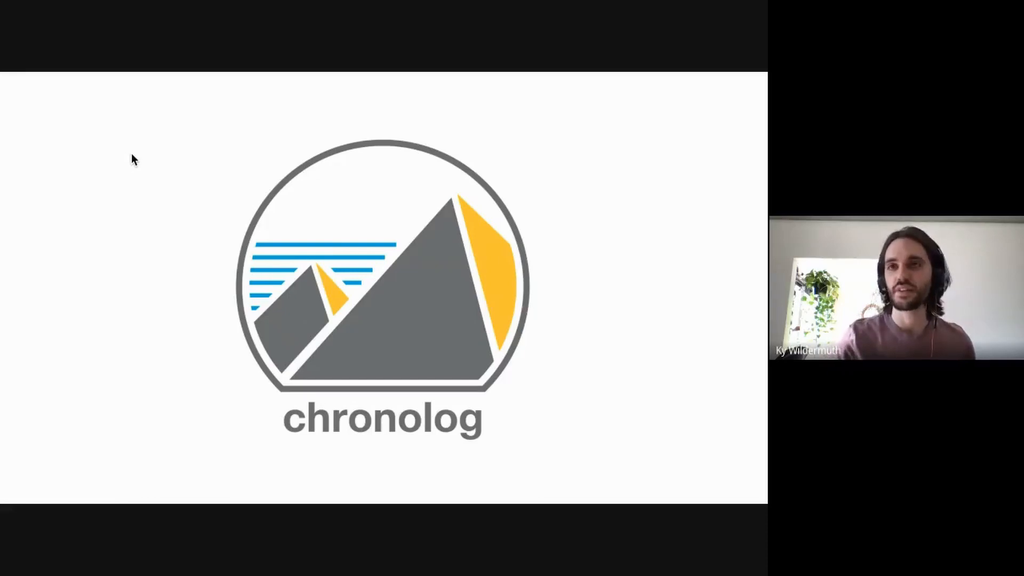
# Advance the deck from the Chronolog title slide to the 'What is chronolog?' slide
pyautogui.press('Right')
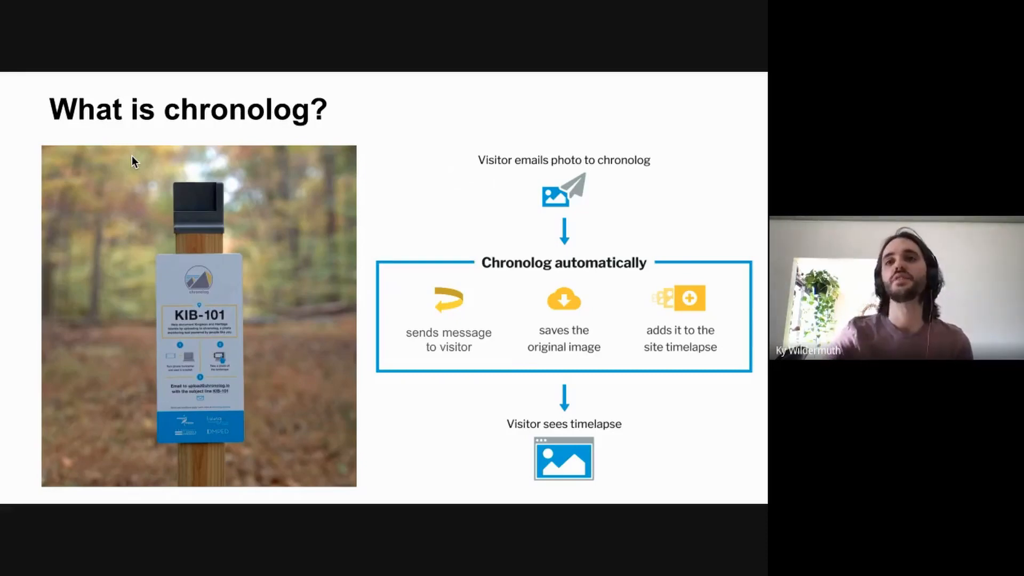
pyautogui.moveTo(45, 166)
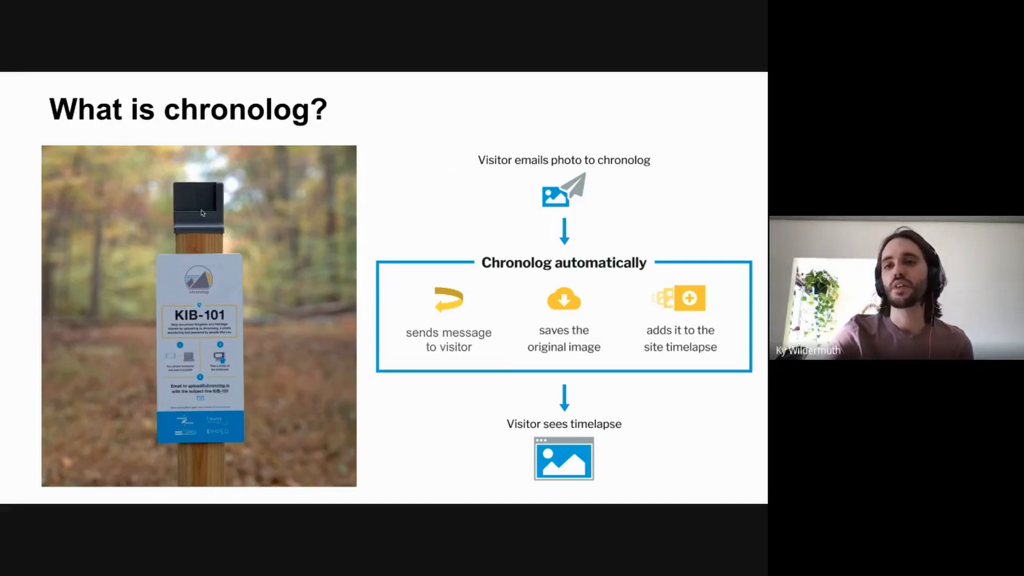
pyautogui.moveTo(531, 215)
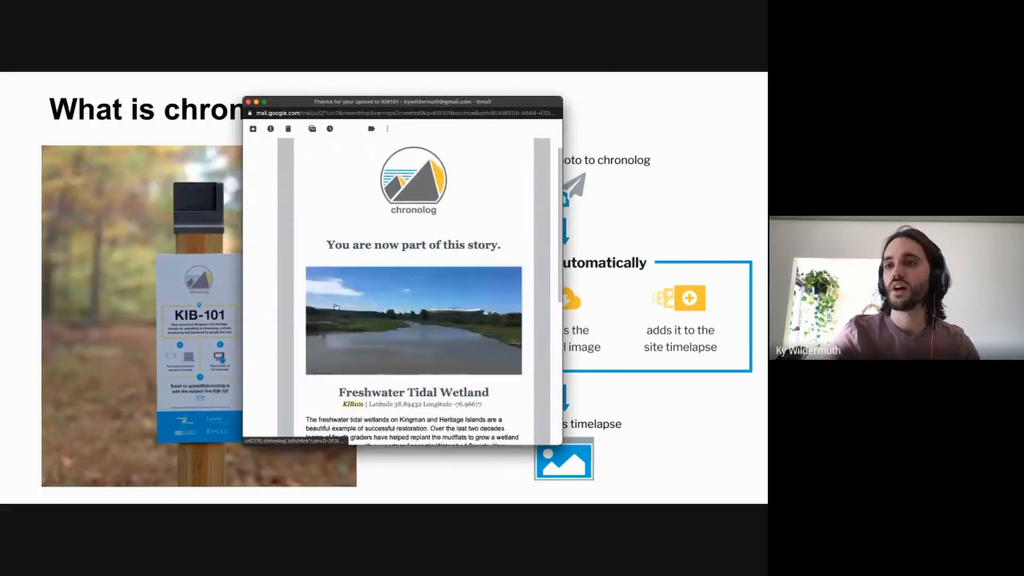
# Scroll down the 'Thanks for your upload to KIB101' email to read the Freshwater Tidal Wetland description
pyautogui.scroll(-3)
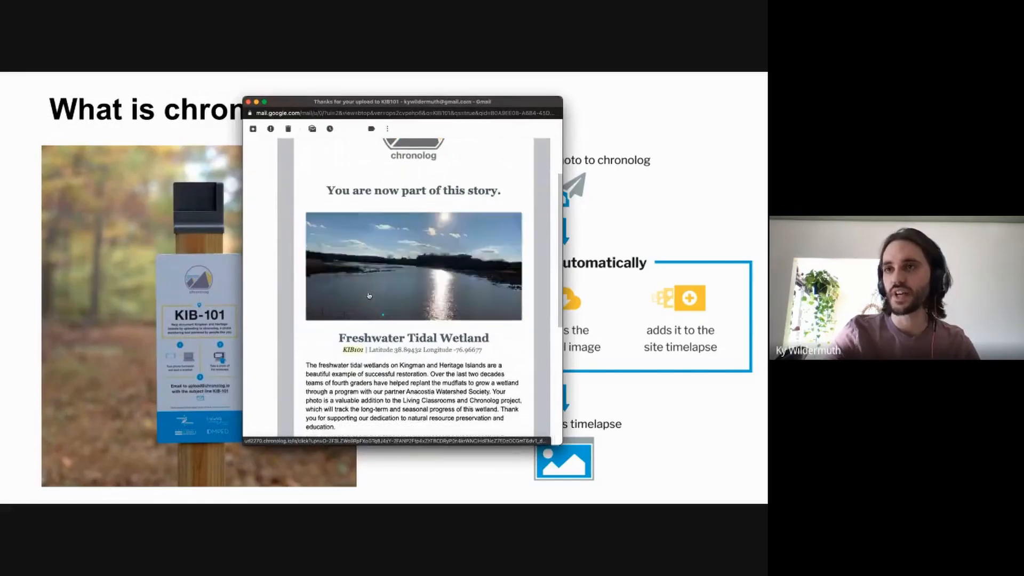
pyautogui.scroll(-3)
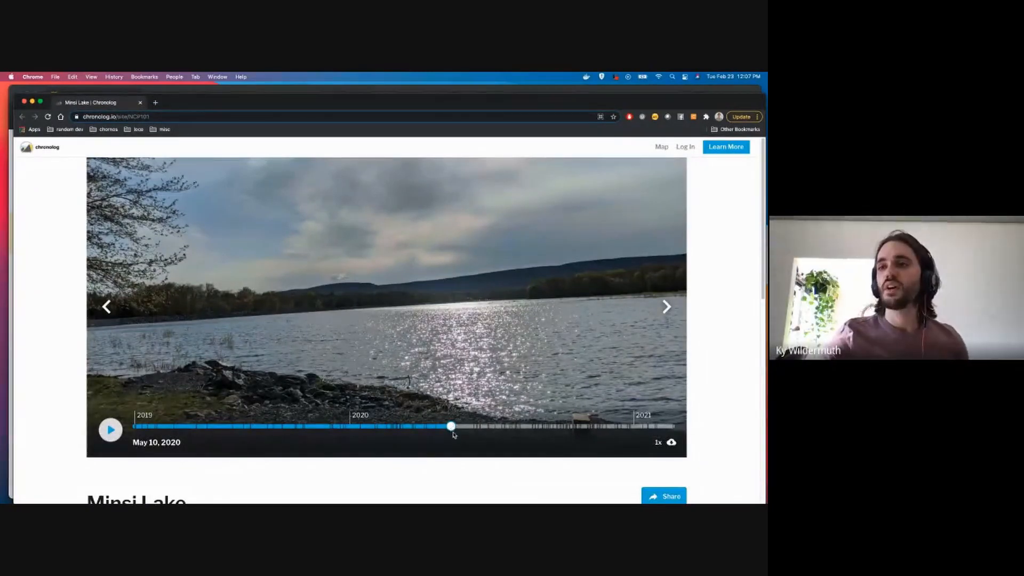
# Scrub the Minsi Lake timeline through May 15, Sept 30, Aug 30, Oct 6, Nov 18 2020 and Jan 12 2021, ending on Nov 26 2020
pyautogui.moveTo(450, 426); pyautogui.dragTo(454, 425)
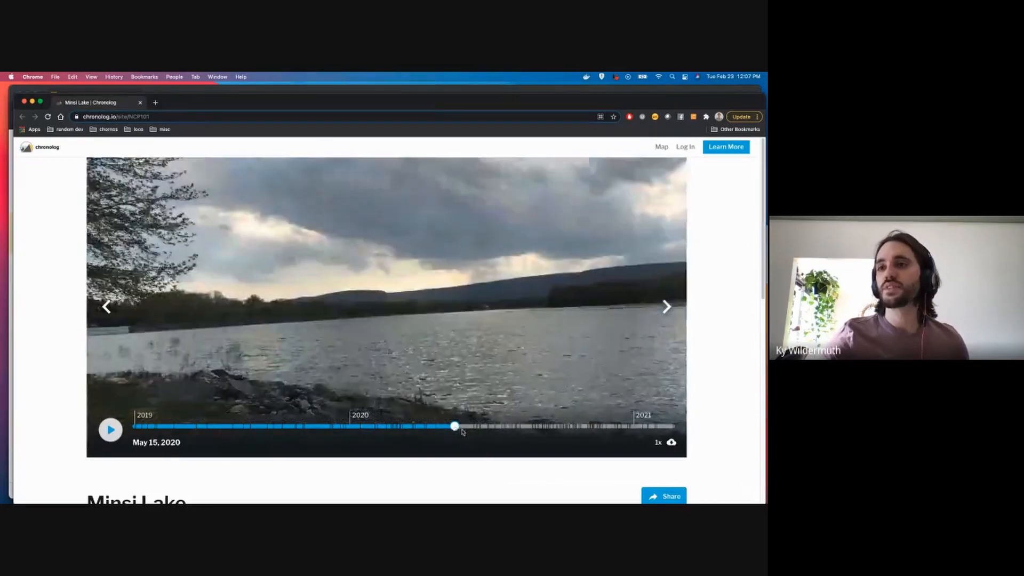
pyautogui.moveTo(455, 427); pyautogui.dragTo(511, 426)
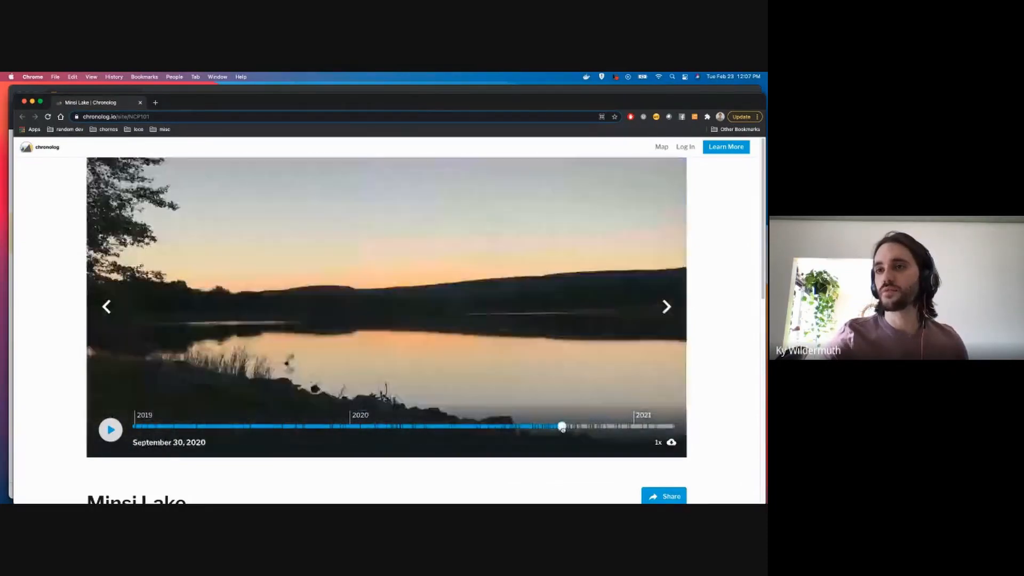
pyautogui.moveTo(560, 426); pyautogui.dragTo(538, 426)
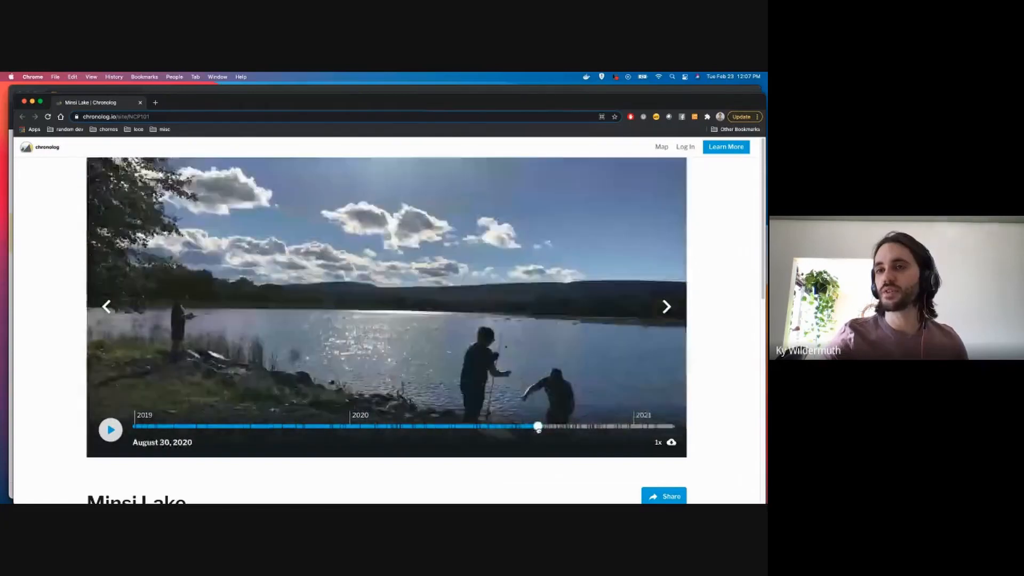
pyautogui.moveTo(537, 426); pyautogui.dragTo(567, 427)
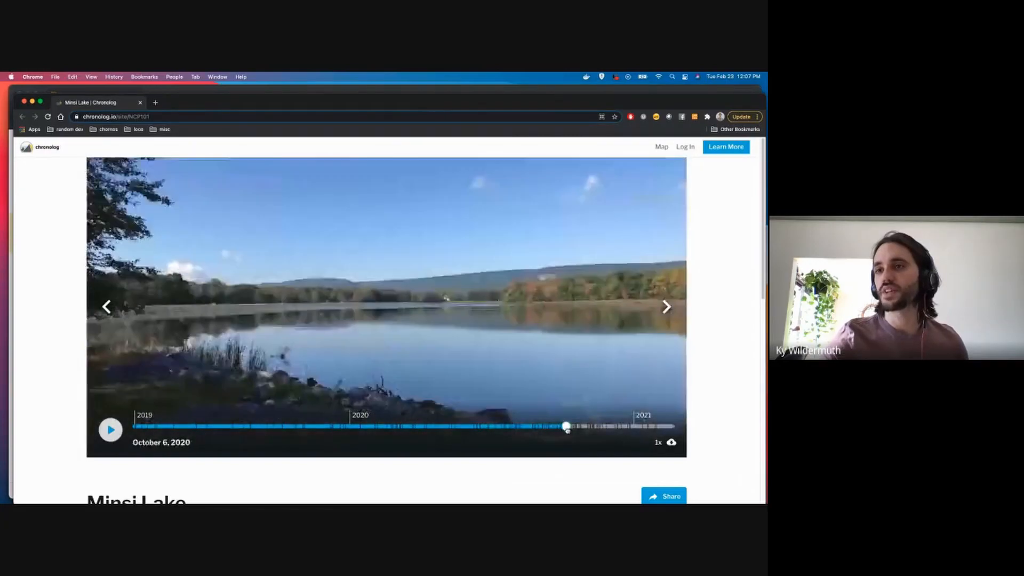
pyautogui.moveTo(567, 426); pyautogui.dragTo(599, 426)
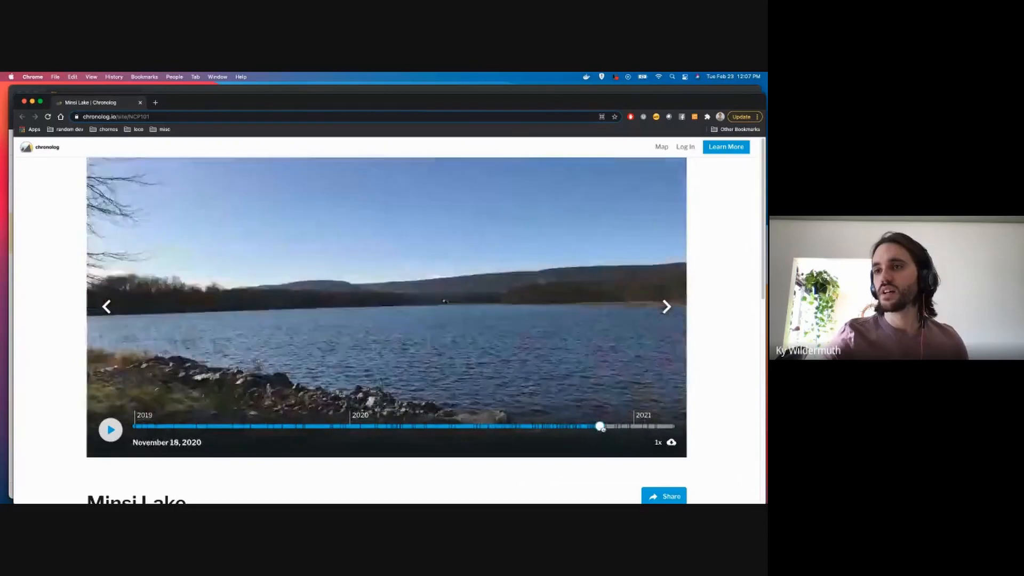
pyautogui.moveTo(600, 427); pyautogui.dragTo(643, 427)
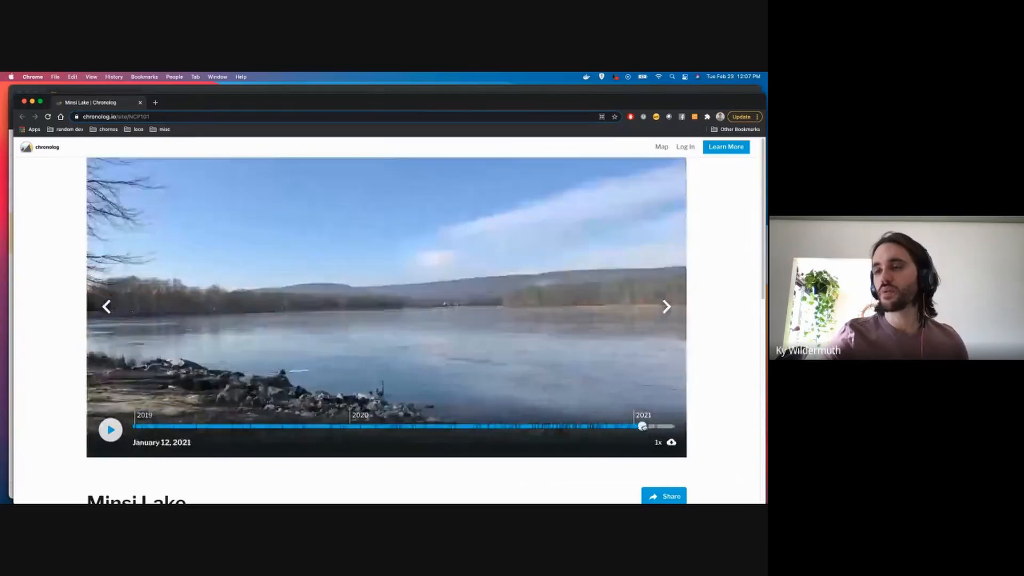
pyautogui.moveTo(643, 426); pyautogui.dragTo(606, 426)
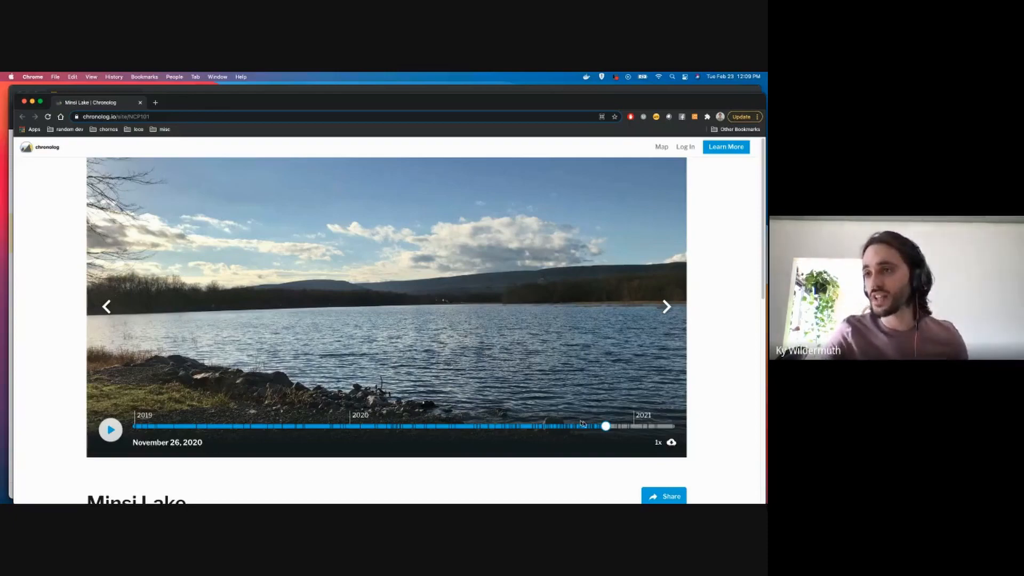
# Scrub the Minsi Lake timeline back through August 2020, January 2020 and late 2019 to the May 2019 photo
pyautogui.moveTo(606, 426); pyautogui.dragTo(519, 427)
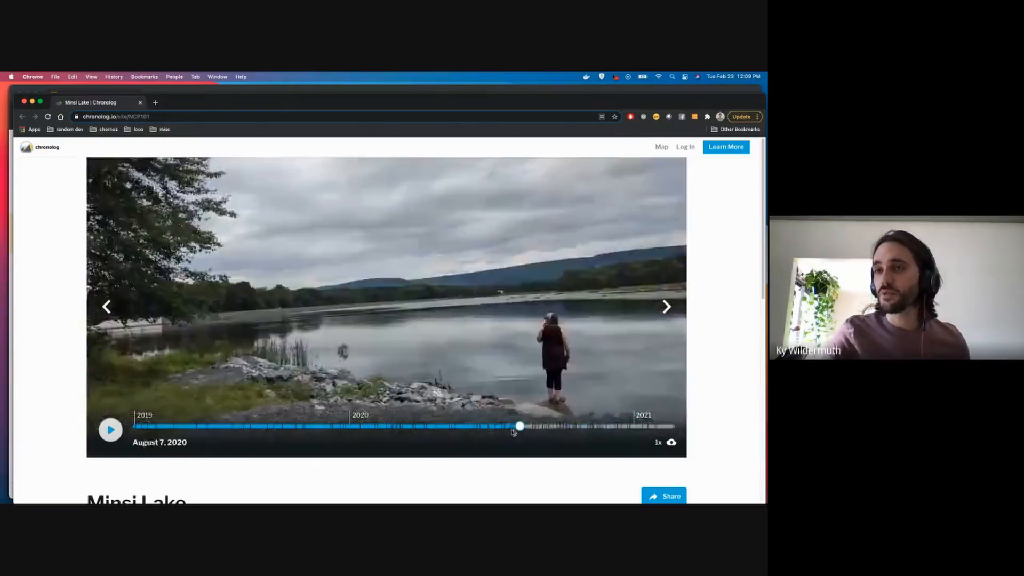
pyautogui.moveTo(520, 426); pyautogui.dragTo(375, 426)
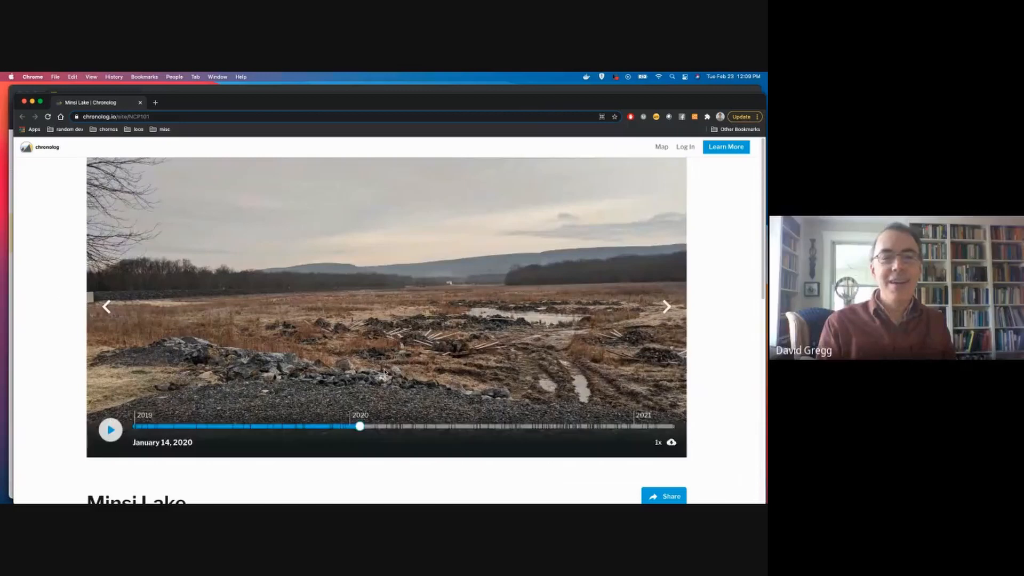
pyautogui.moveTo(359, 426); pyautogui.dragTo(304, 426)
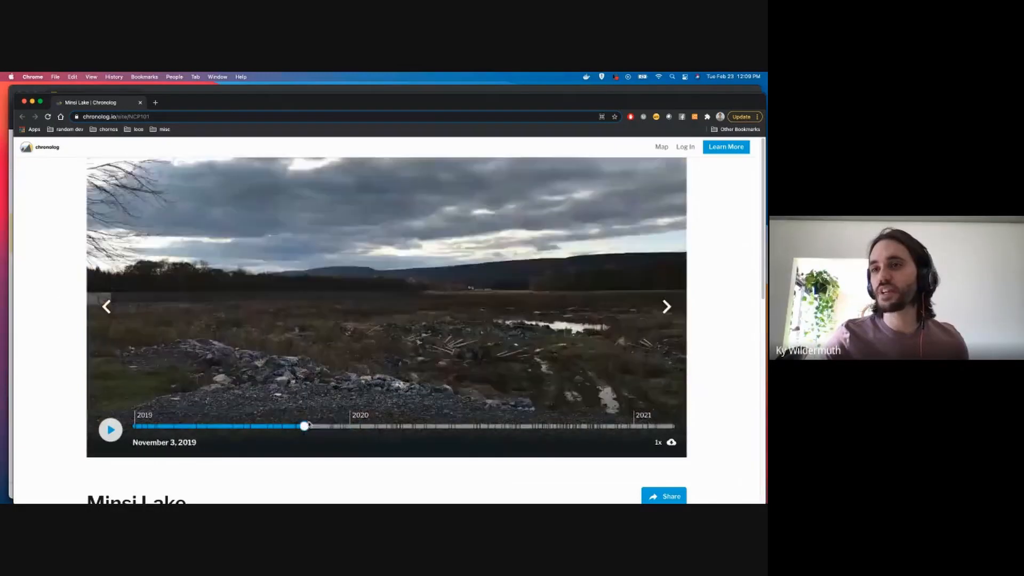
pyautogui.moveTo(304, 426); pyautogui.dragTo(206, 425)
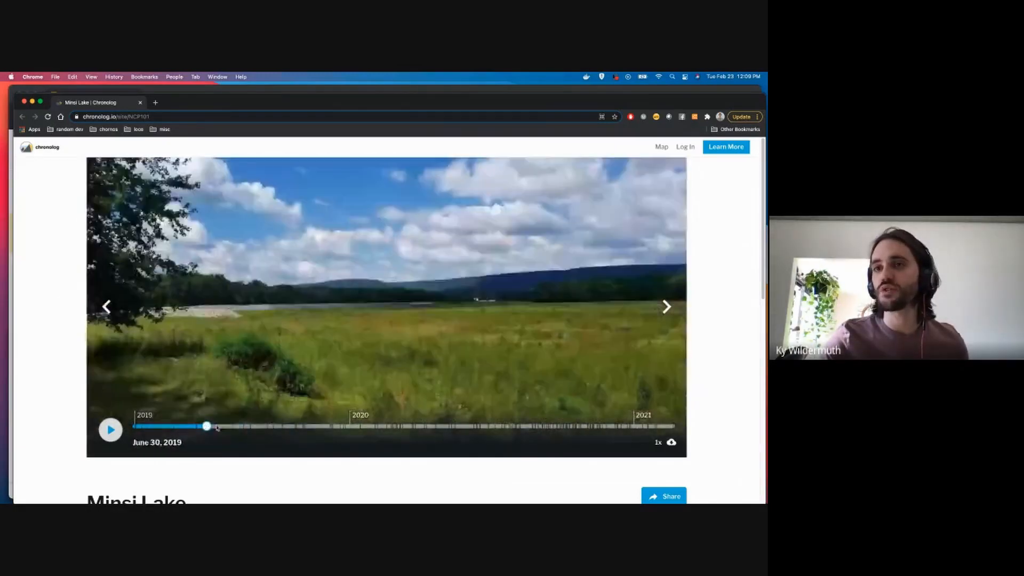
pyautogui.moveTo(206, 427); pyautogui.dragTo(172, 427)
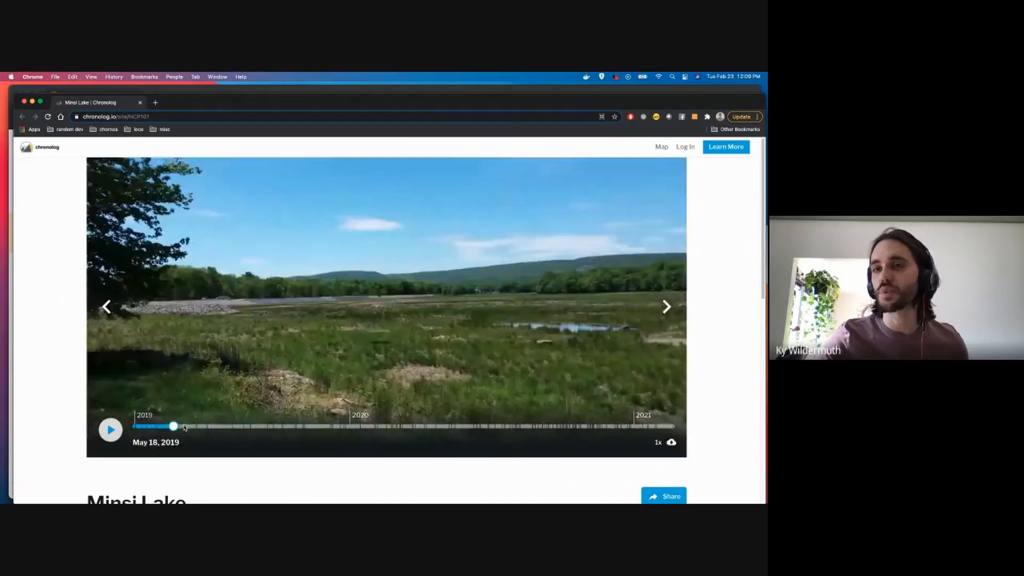
# Scrub forward through June, November and December 2019 into mid- and late February 2020 as the dam site dries out
pyautogui.moveTo(172, 426); pyautogui.dragTo(196, 426)
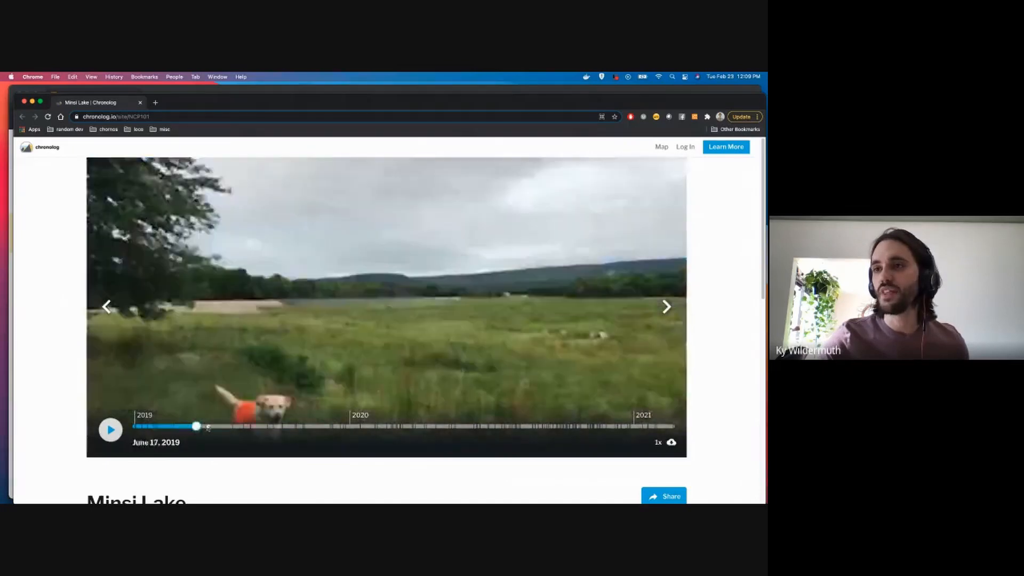
pyautogui.moveTo(196, 427); pyautogui.dragTo(302, 427)
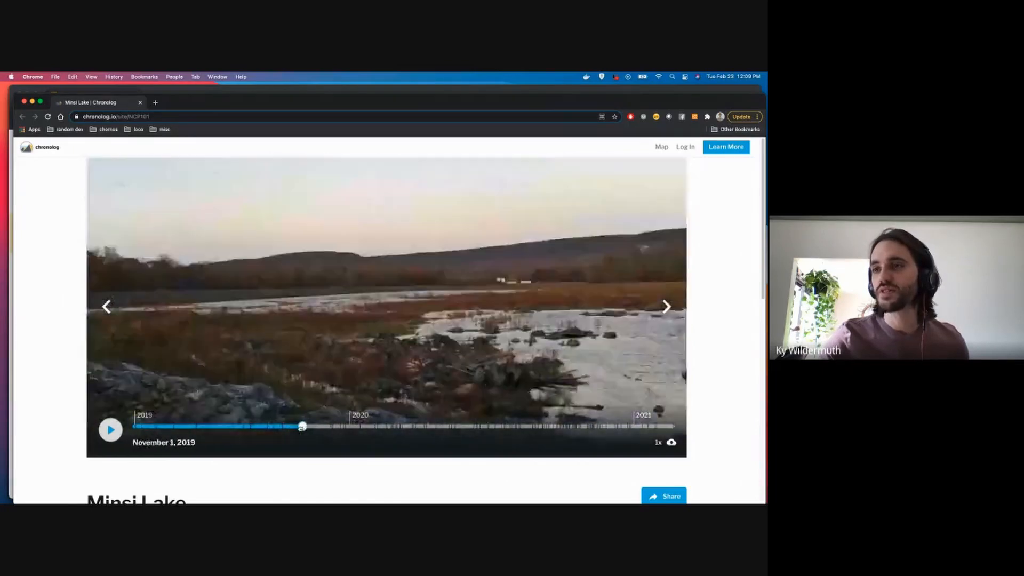
pyautogui.moveTo(302, 426); pyautogui.dragTo(332, 425)
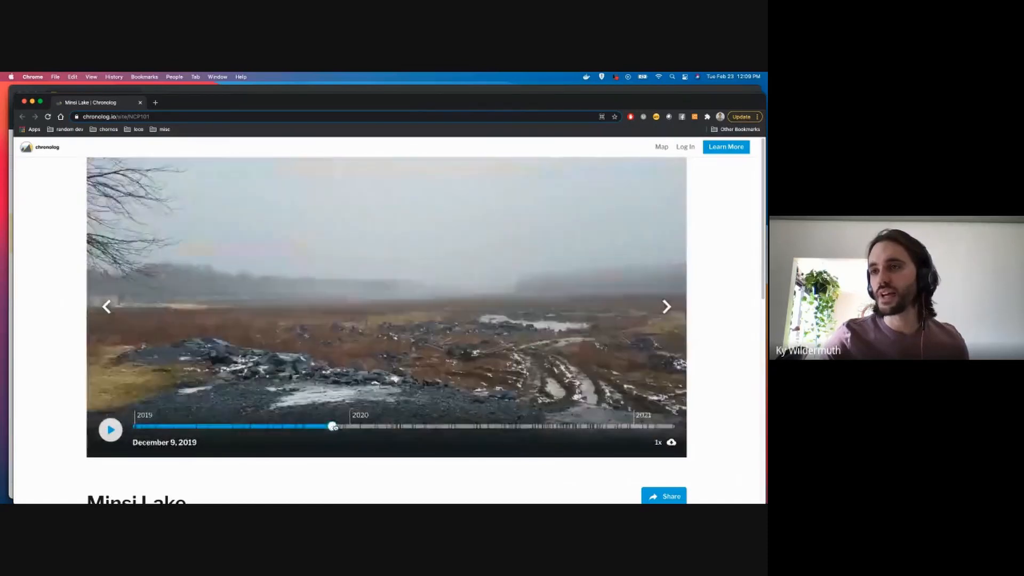
pyautogui.moveTo(333, 427); pyautogui.dragTo(376, 426)
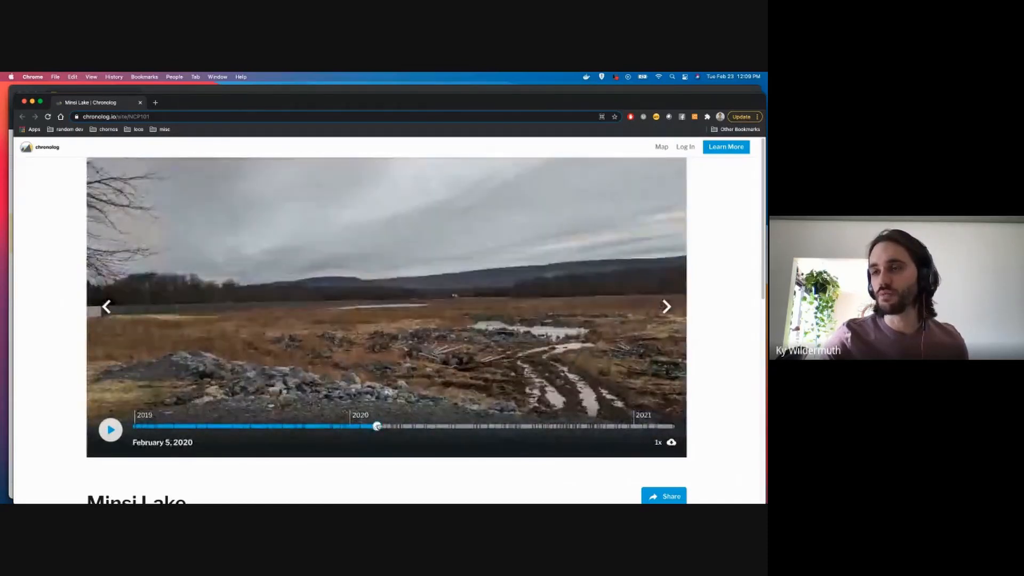
pyautogui.moveTo(376, 427); pyautogui.dragTo(397, 427)
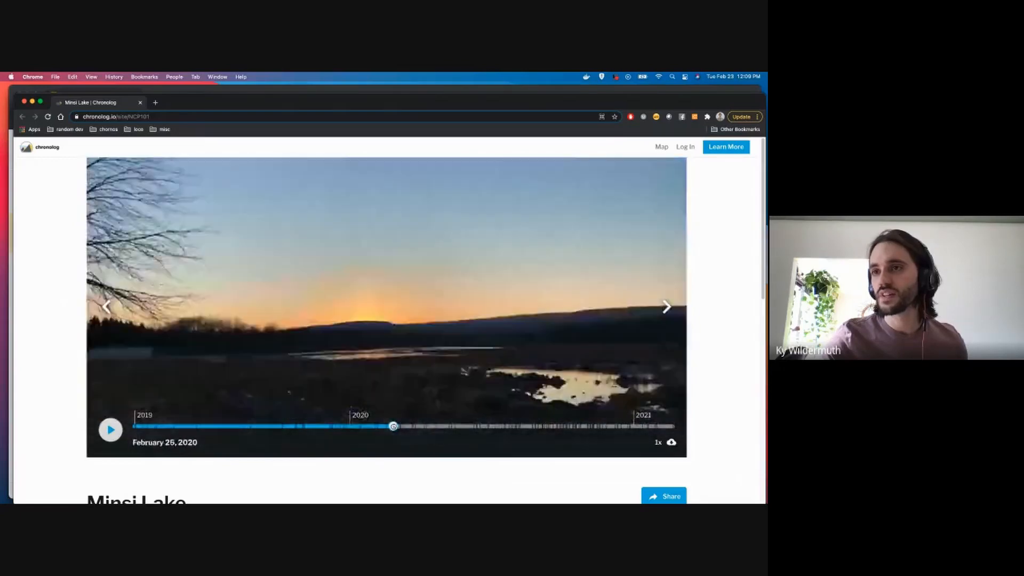
pyautogui.moveTo(394, 427); pyautogui.dragTo(386, 427)
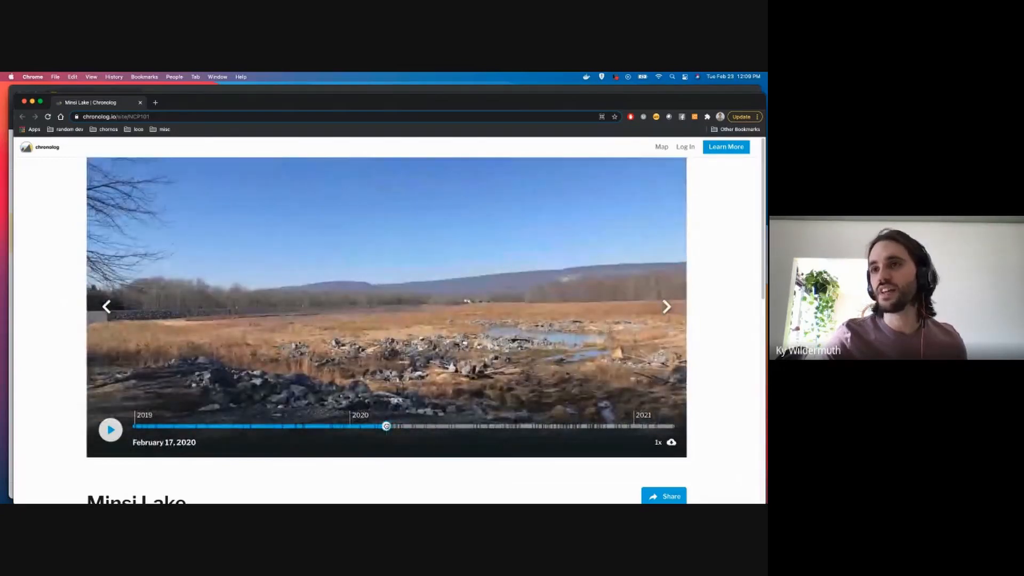
pyautogui.moveTo(386, 426); pyautogui.dragTo(423, 427)
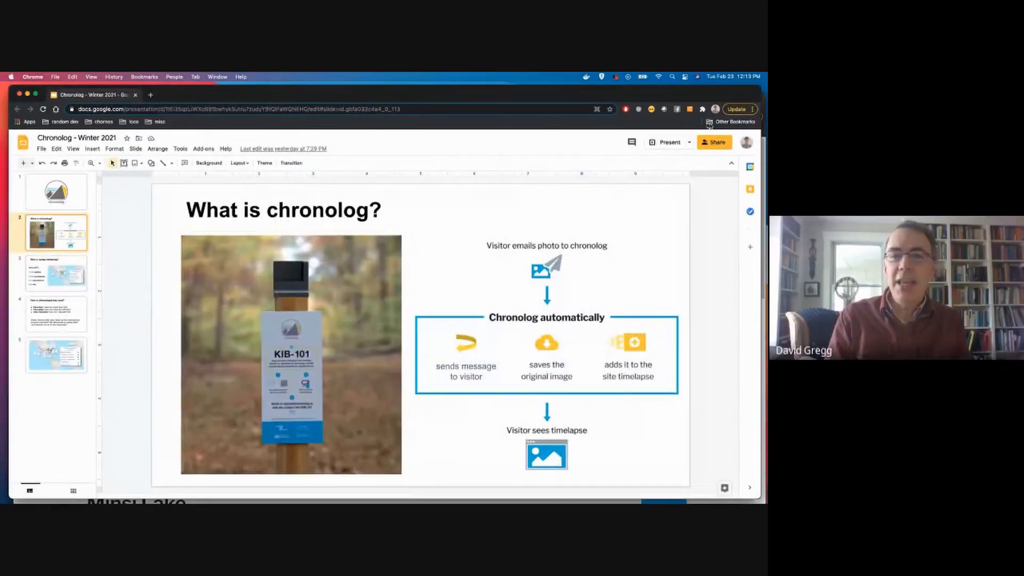
# Start presenting the Chronolog slide deck full screen
pyautogui.click(669, 142)
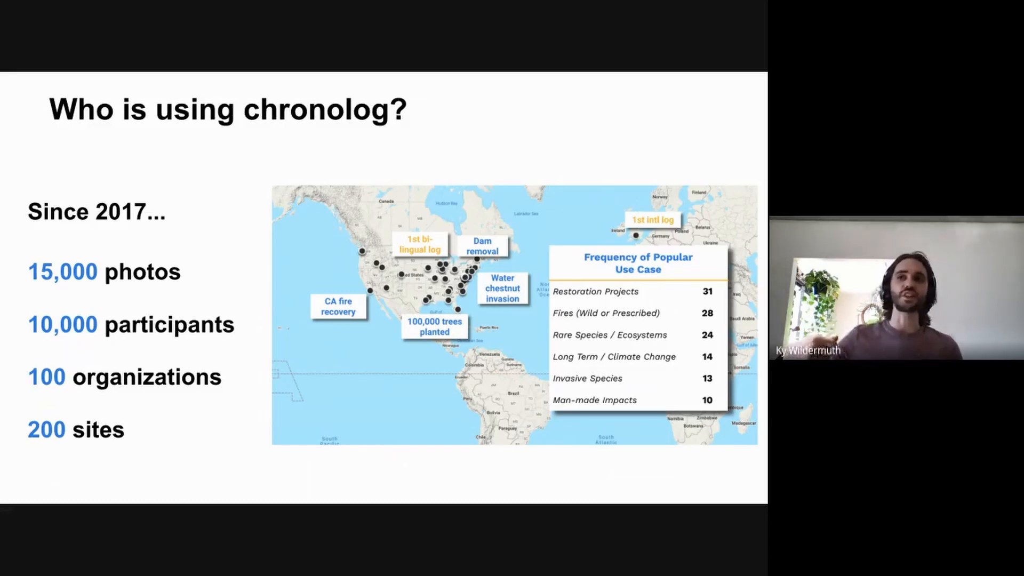
pyautogui.moveTo(295, 163)
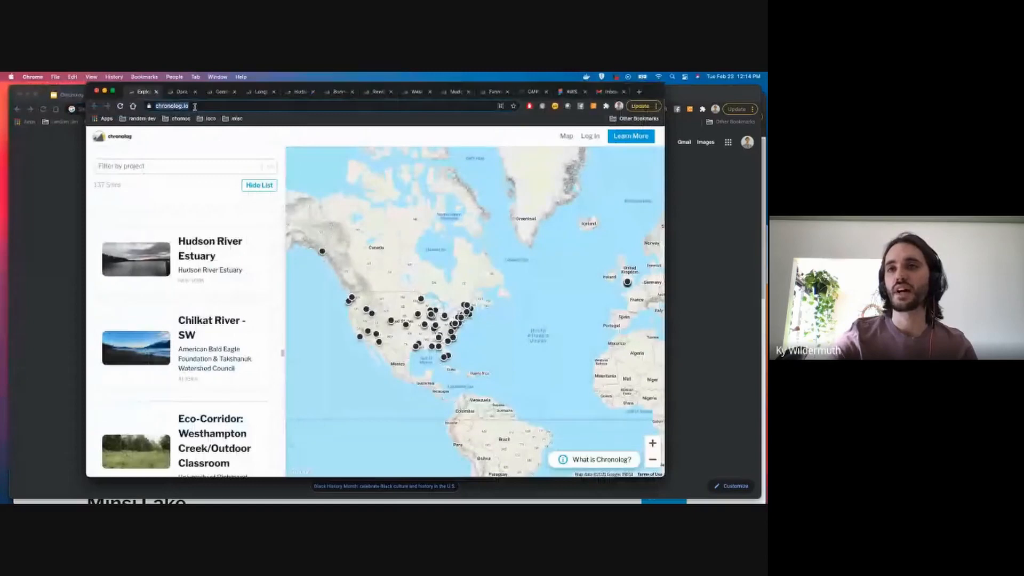
pyautogui.click(258, 184)
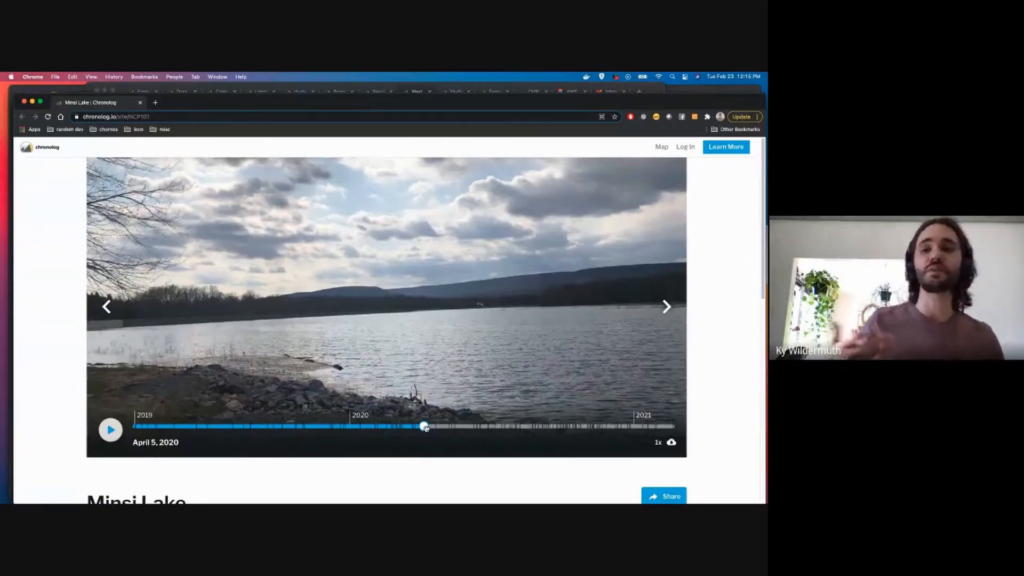
pyautogui.moveTo(425, 427); pyautogui.dragTo(436, 427)
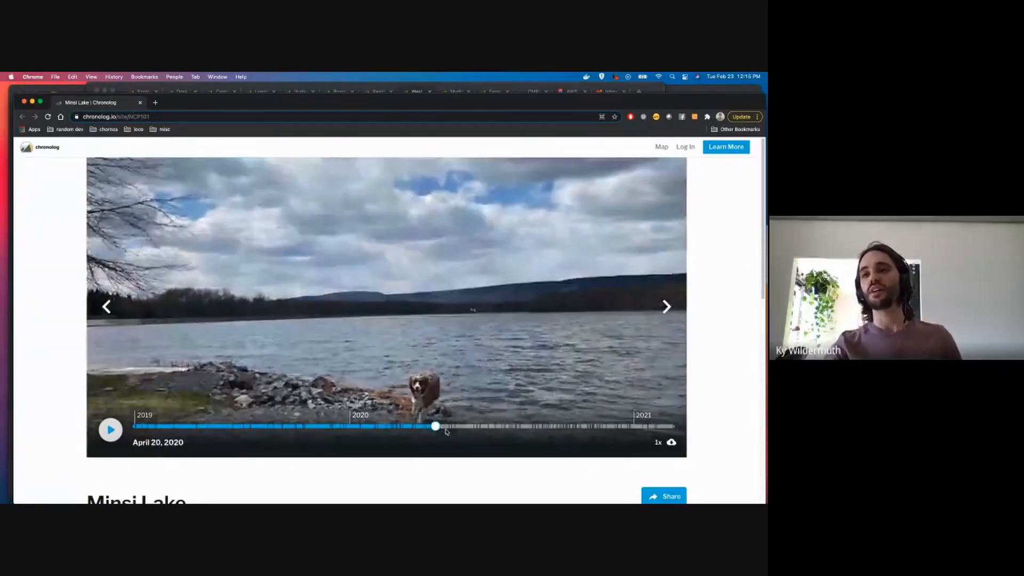
pyautogui.moveTo(435, 427); pyautogui.dragTo(424, 426)
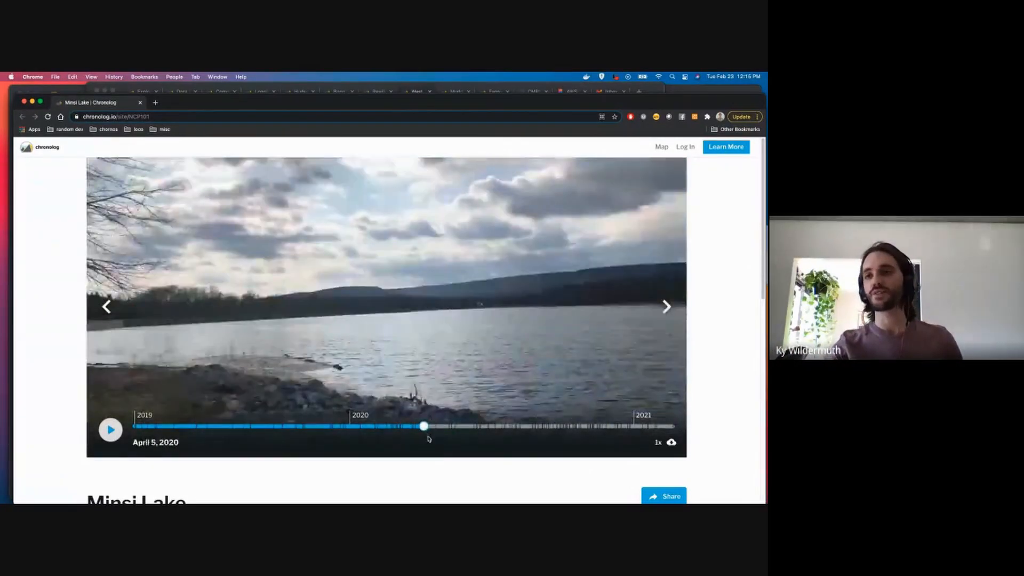
pyautogui.moveTo(424, 425); pyautogui.dragTo(548, 426)
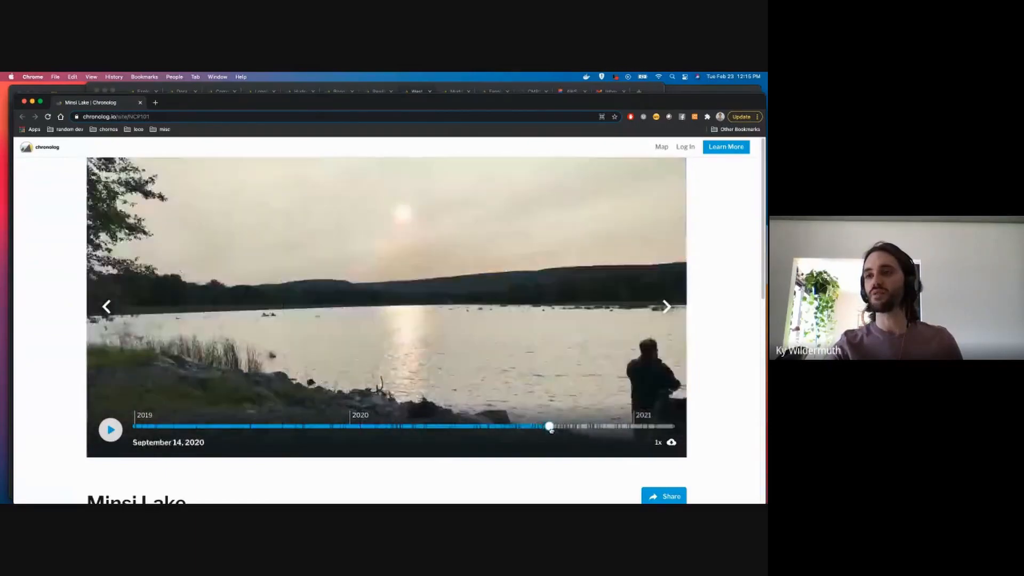
pyautogui.moveTo(548, 426); pyautogui.dragTo(560, 427)
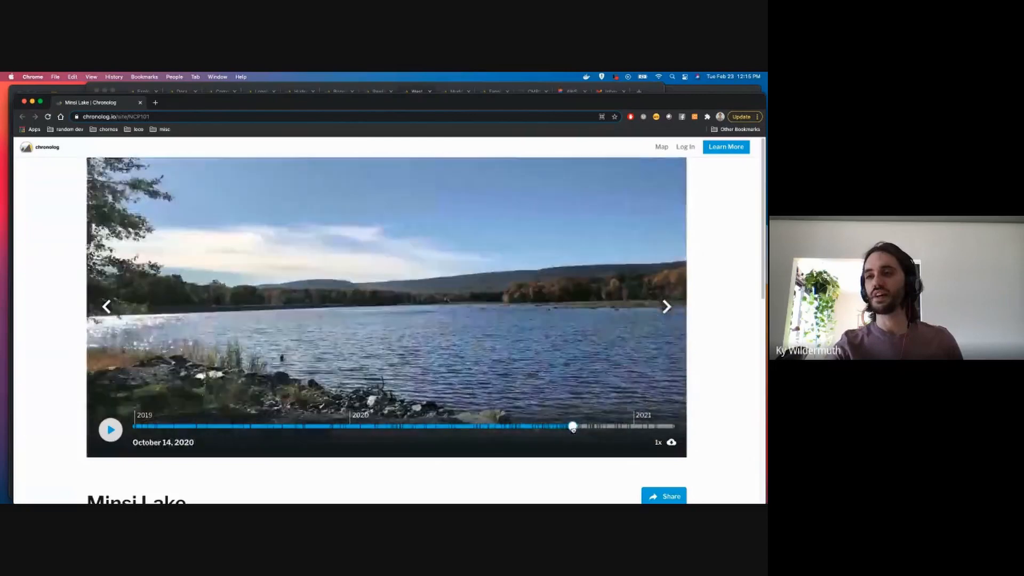
pyautogui.moveTo(569, 426); pyautogui.dragTo(577, 425)
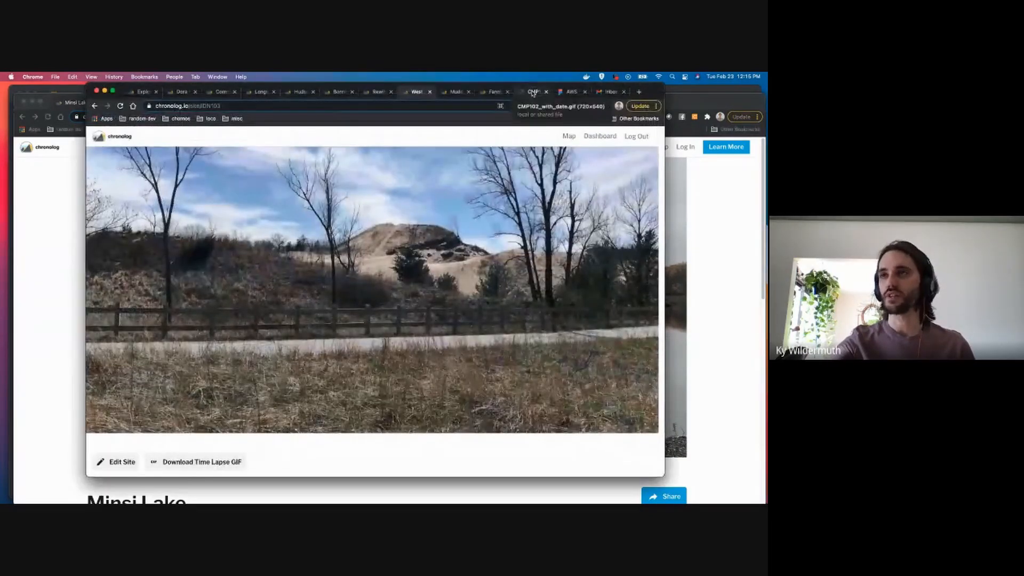
pyautogui.moveTo(455, 91)
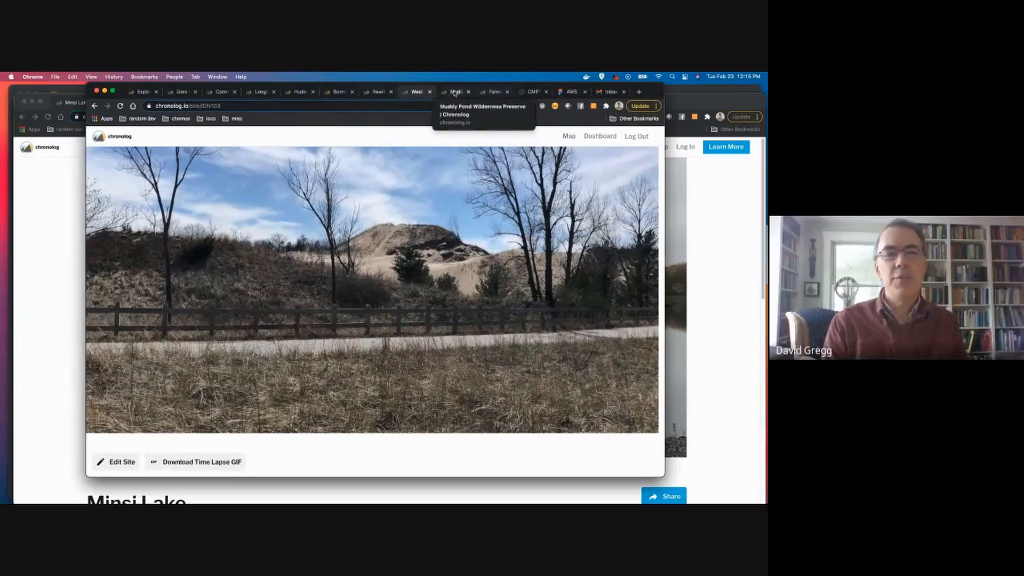
pyautogui.moveTo(531, 92)
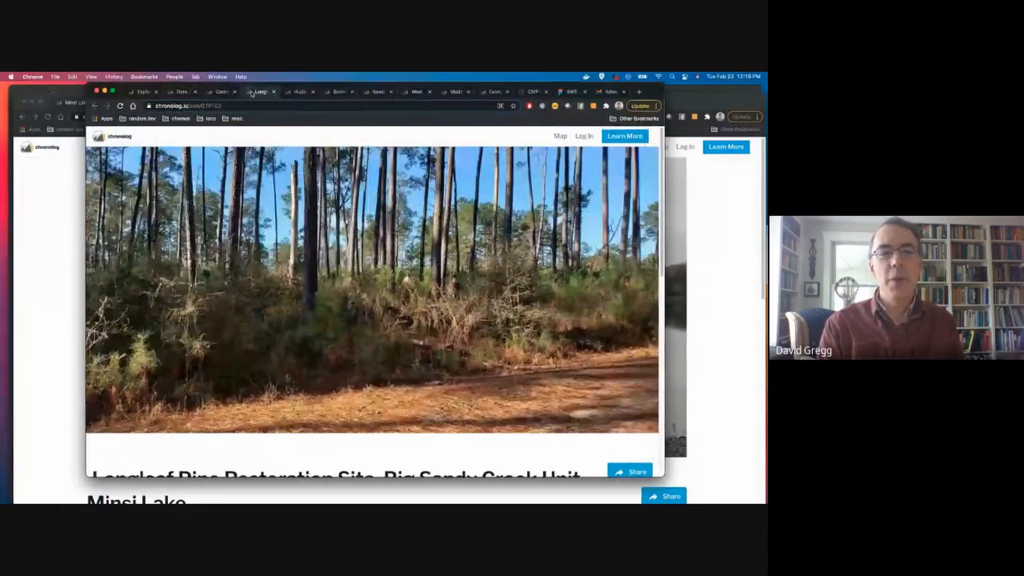
# Switch to the Bonnie Park Dam Removal timelapse, preview August 31 2020, then return to the February 11 2020 photo
pyautogui.click(339, 92)
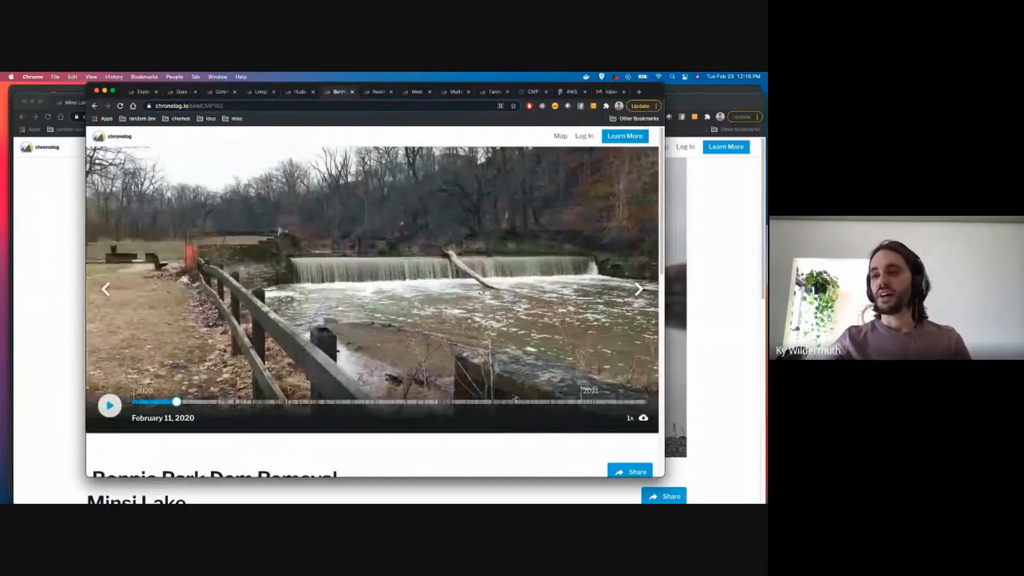
pyautogui.moveTo(176, 402); pyautogui.dragTo(428, 402)
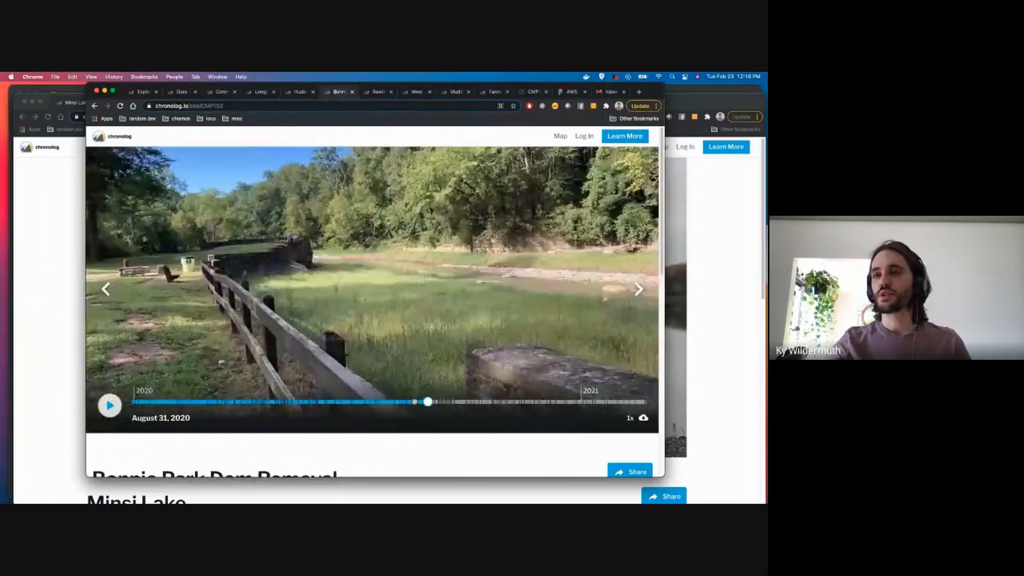
pyautogui.moveTo(427, 402); pyautogui.dragTo(179, 403)
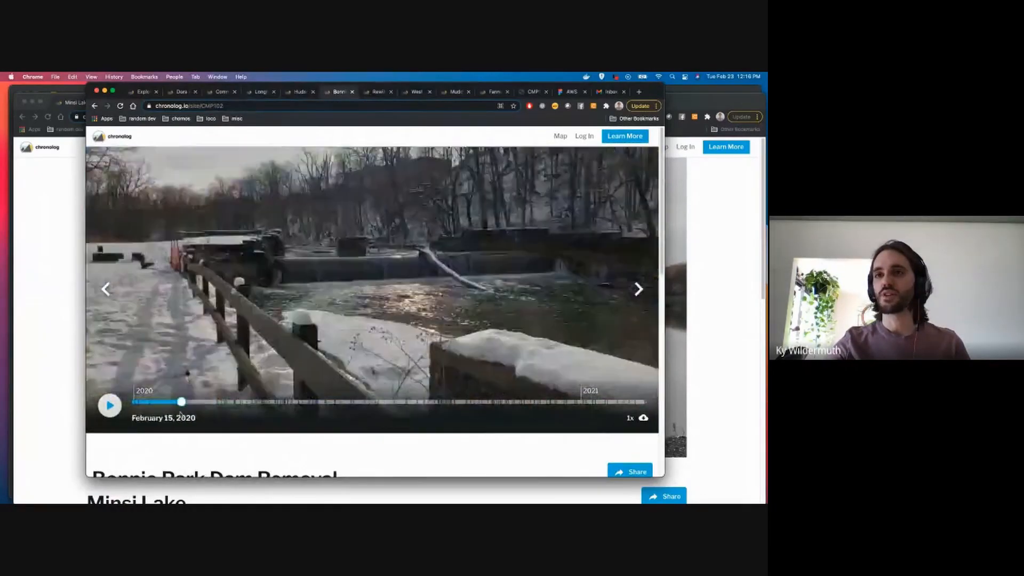
pyautogui.moveTo(181, 402); pyautogui.dragTo(175, 402)
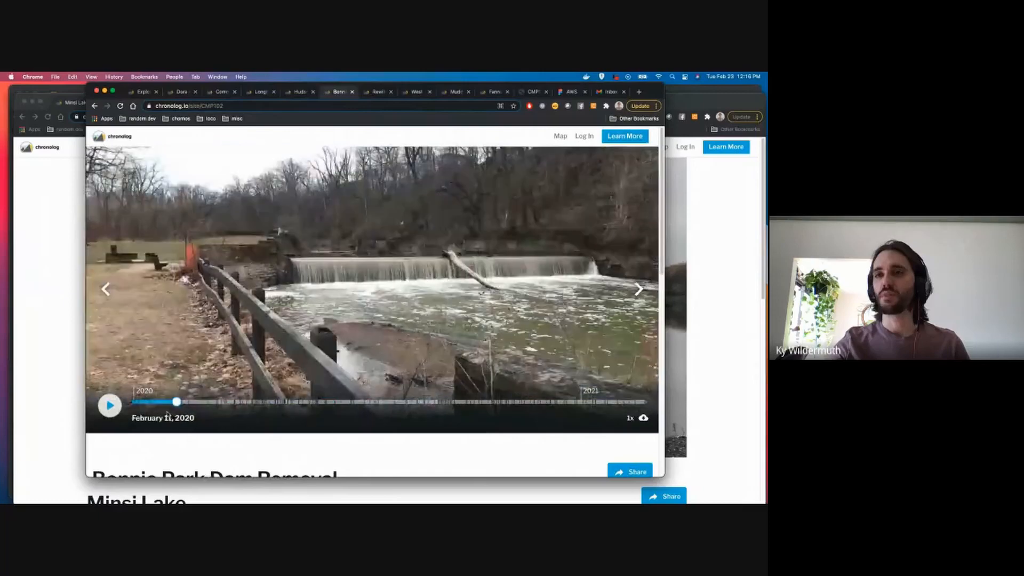
# Scrub forward through March 14, April 2, April 23, May 13 and July 2 2020 showing the dam removal and drained riverbed
pyautogui.moveTo(176, 402); pyautogui.dragTo(215, 402)
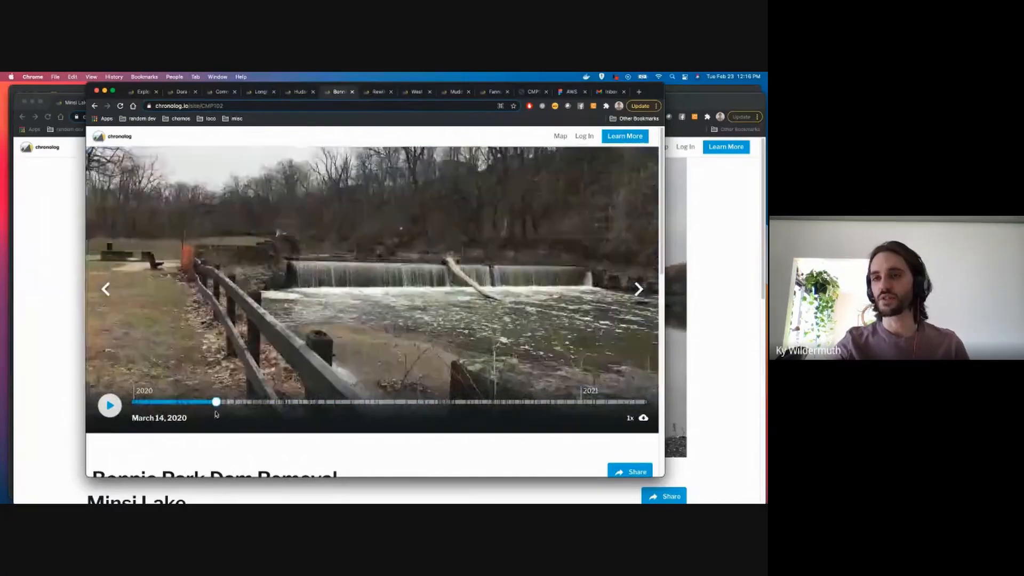
pyautogui.moveTo(200, 402); pyautogui.dragTo(240, 402)
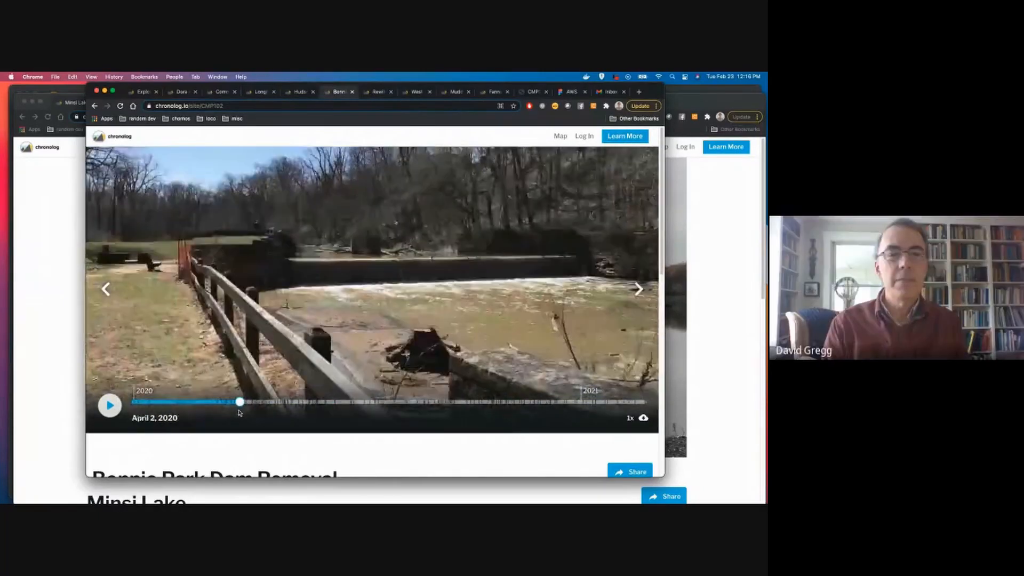
pyautogui.moveTo(240, 402); pyautogui.dragTo(266, 402)
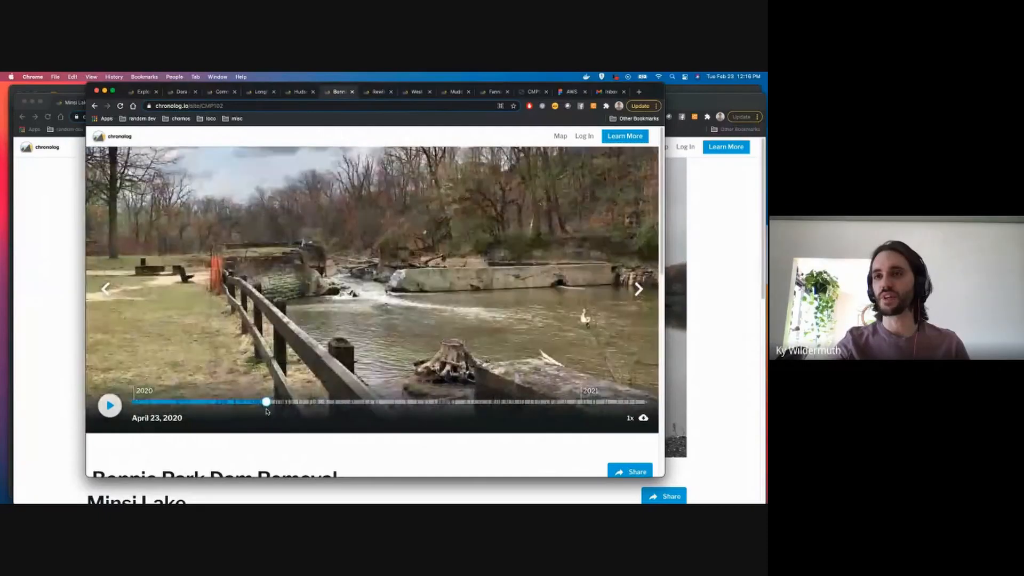
pyautogui.moveTo(265, 402); pyautogui.dragTo(289, 402)
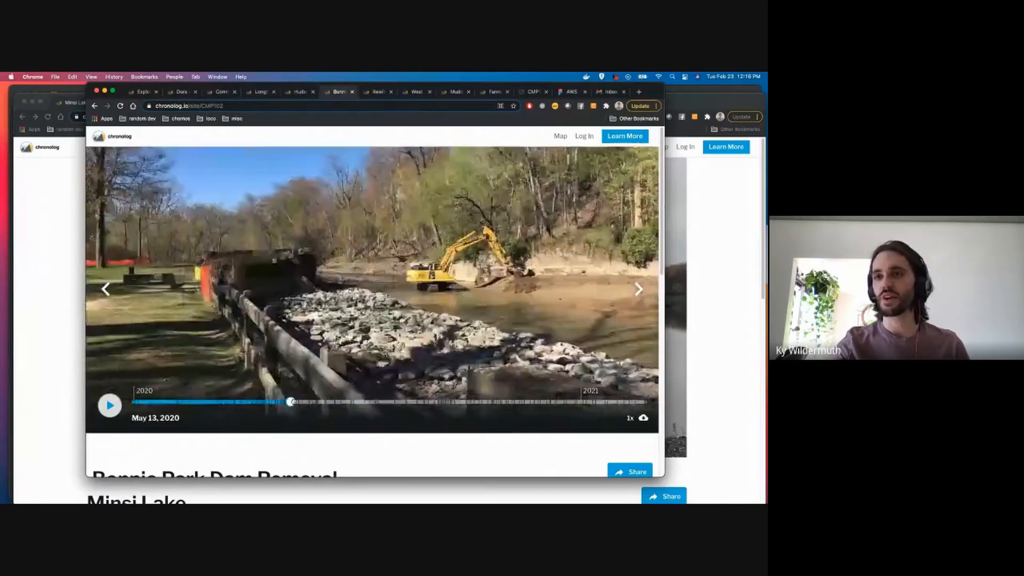
pyautogui.moveTo(290, 402); pyautogui.dragTo(353, 402)
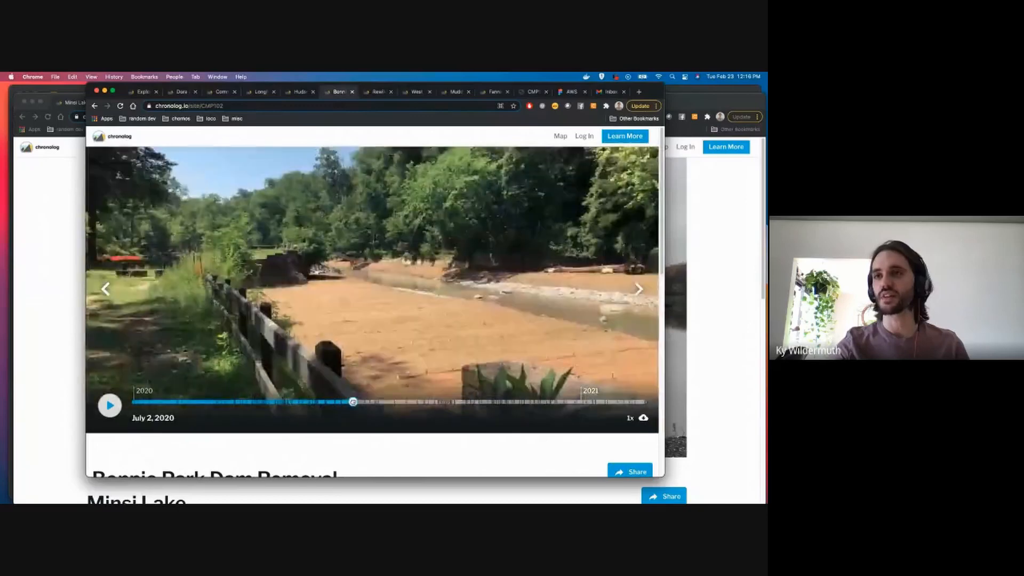
pyautogui.moveTo(353, 401); pyautogui.dragTo(395, 402)
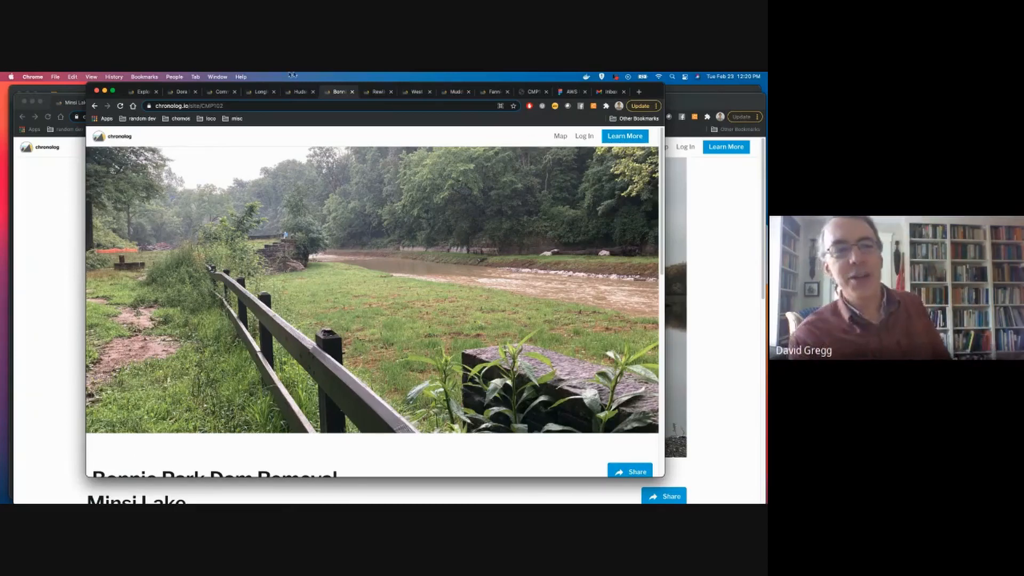
# Show the Explore sites map, preview the Fannie Stebbins Wildlife Refuge site, then zoom out to all 44 sites
pyautogui.click(560, 136)
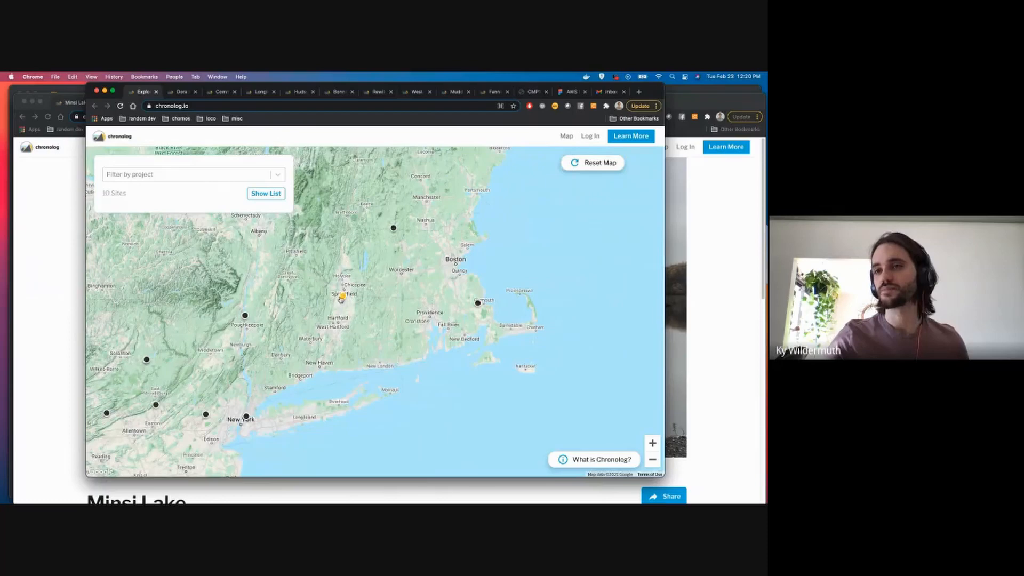
pyautogui.click(342, 296)
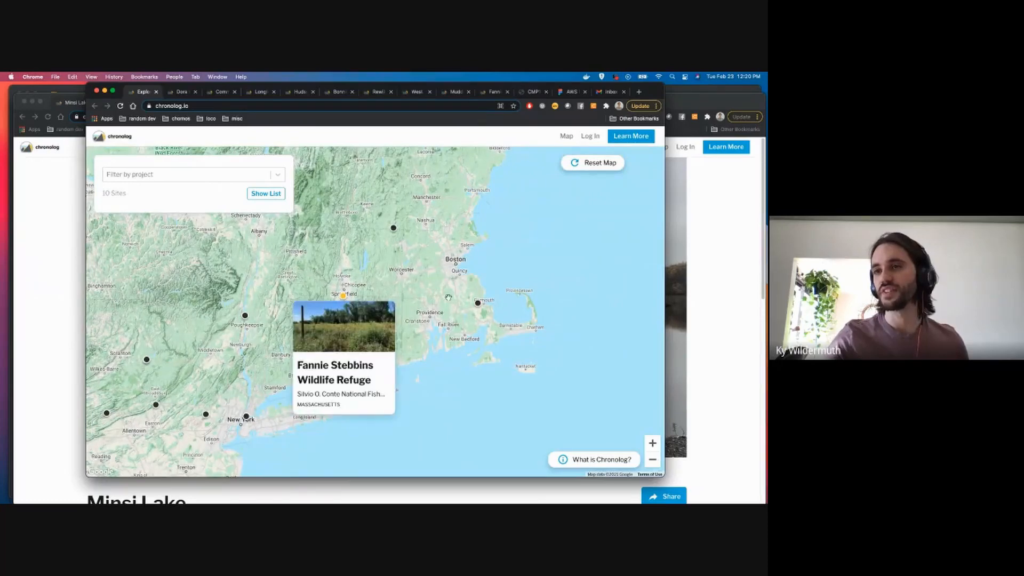
pyautogui.click(478, 303)
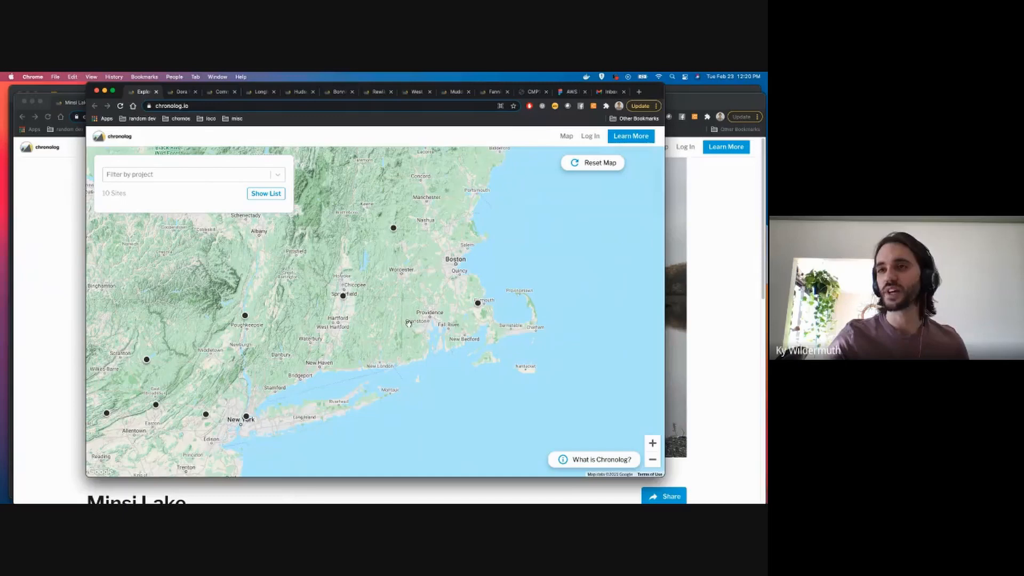
pyautogui.scroll(-3)
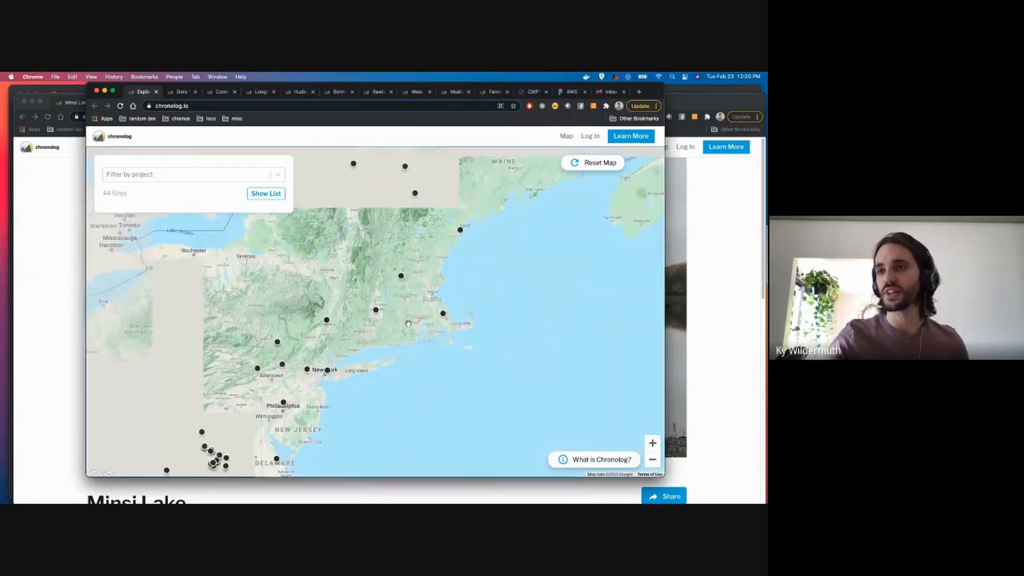